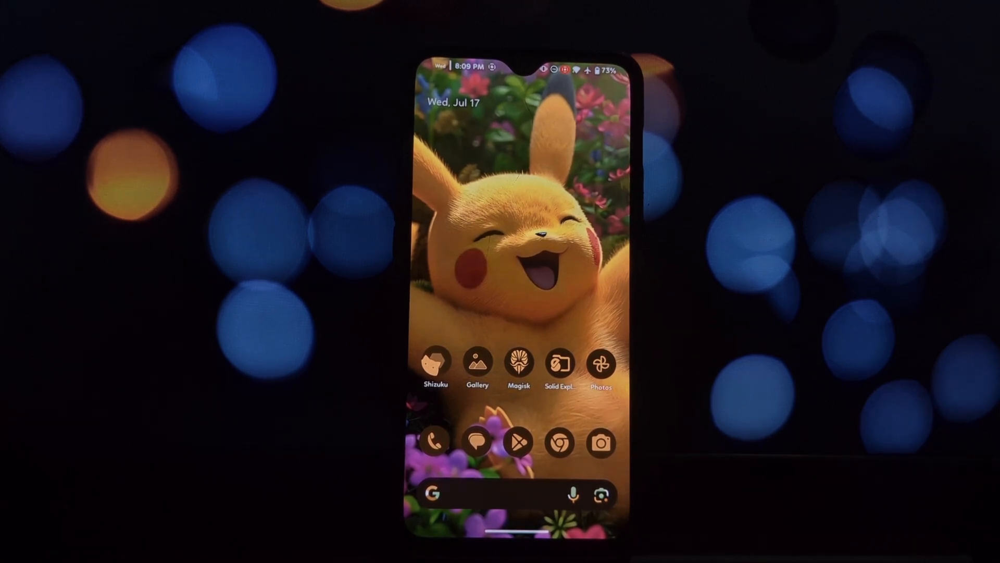
Step: Locate the MAKSU-LiteGapps-nano-arm64-14.0-20240630-official.zip in the downloads via the file manager
click(560, 365)
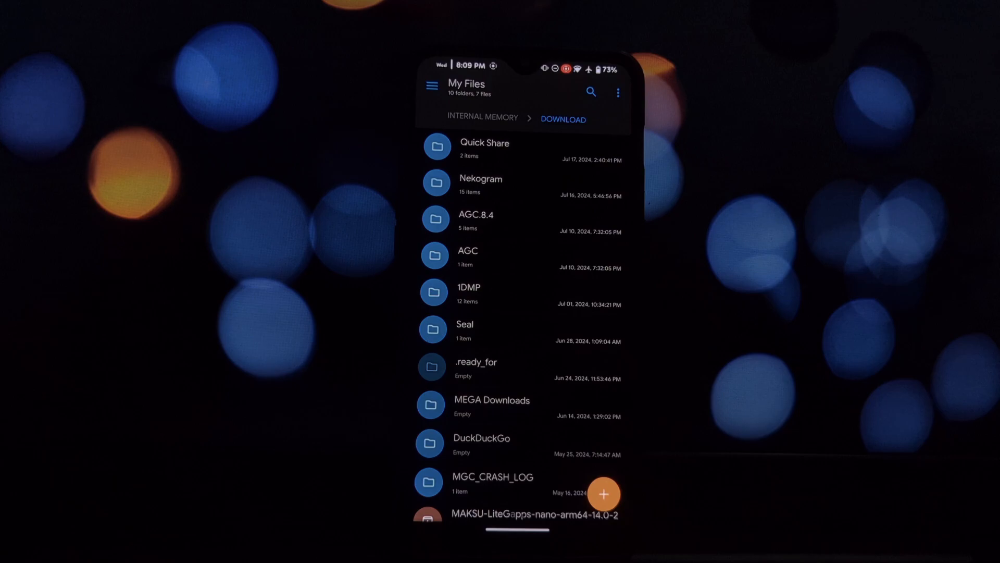
scroll(down, 3)
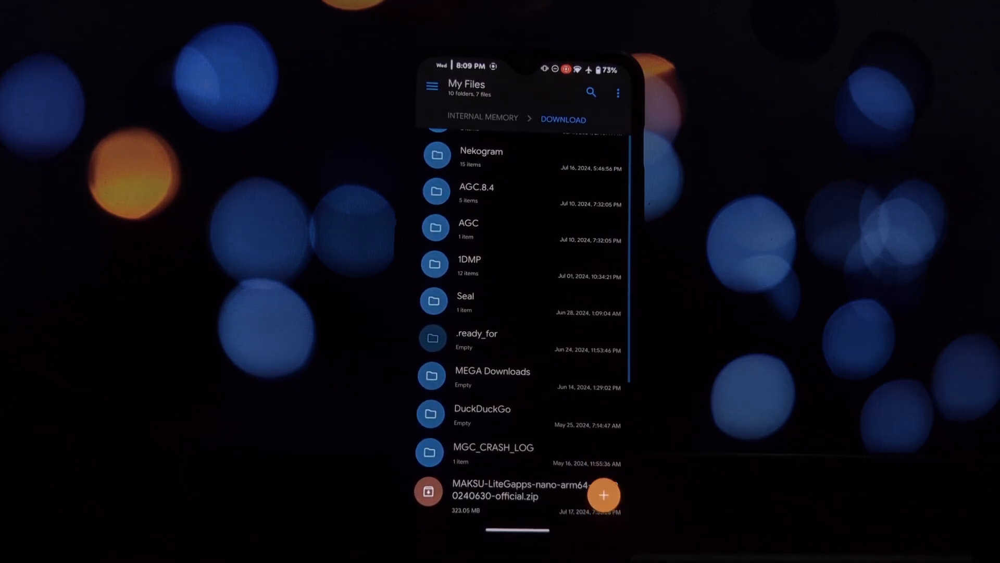
click(517, 490)
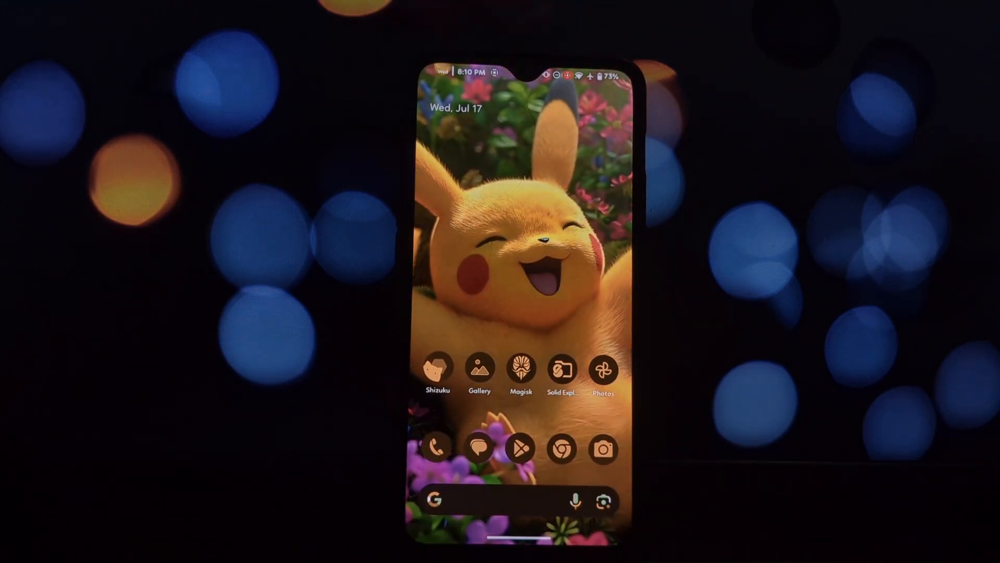
Step: Flash the LiteGapps zip as a Magisk module from storage until the log reports Done
click(521, 370)
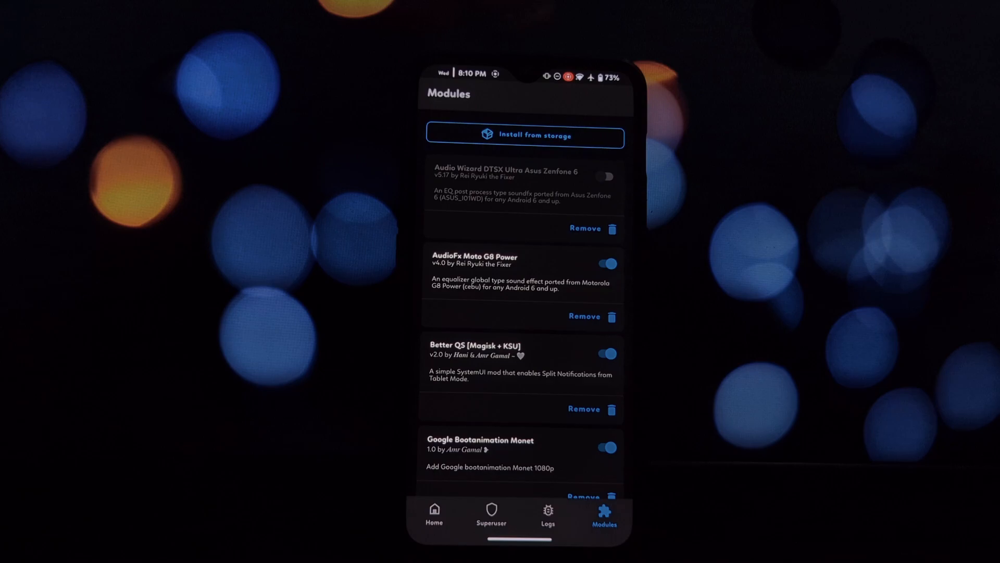
click(524, 136)
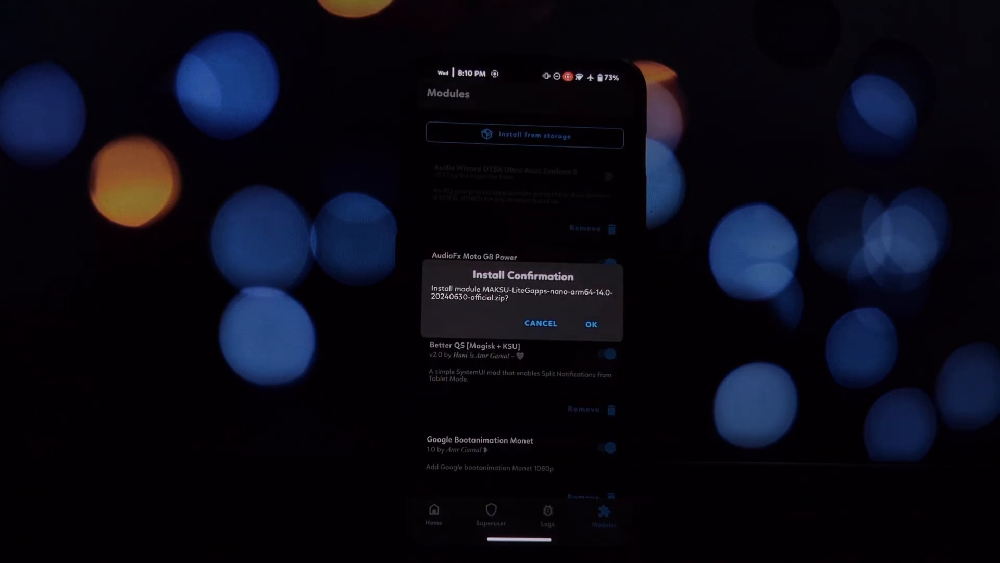
click(590, 323)
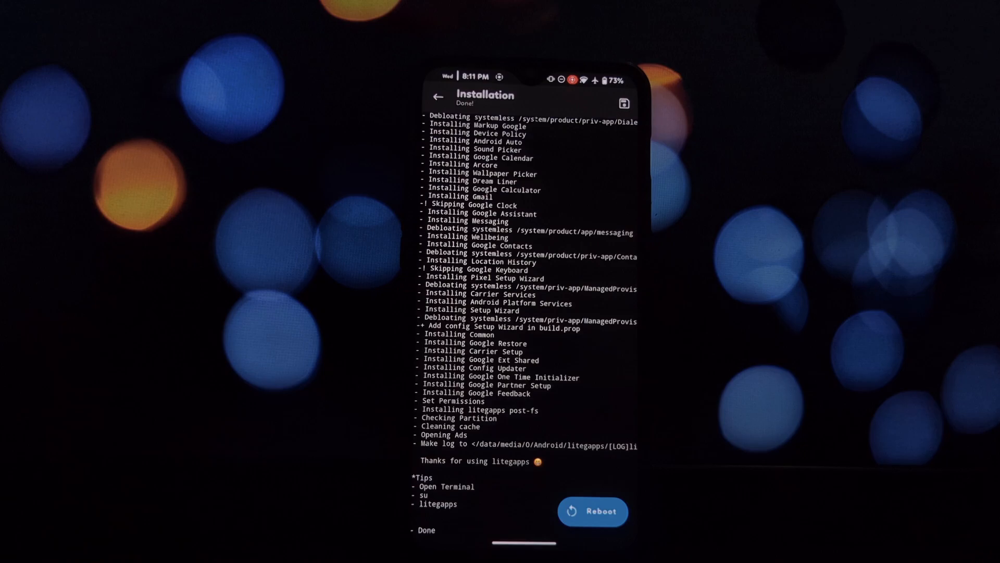
Step: Run litegapps in Termux as root so it scans the device's packages as OK or skipped
click(591, 510)
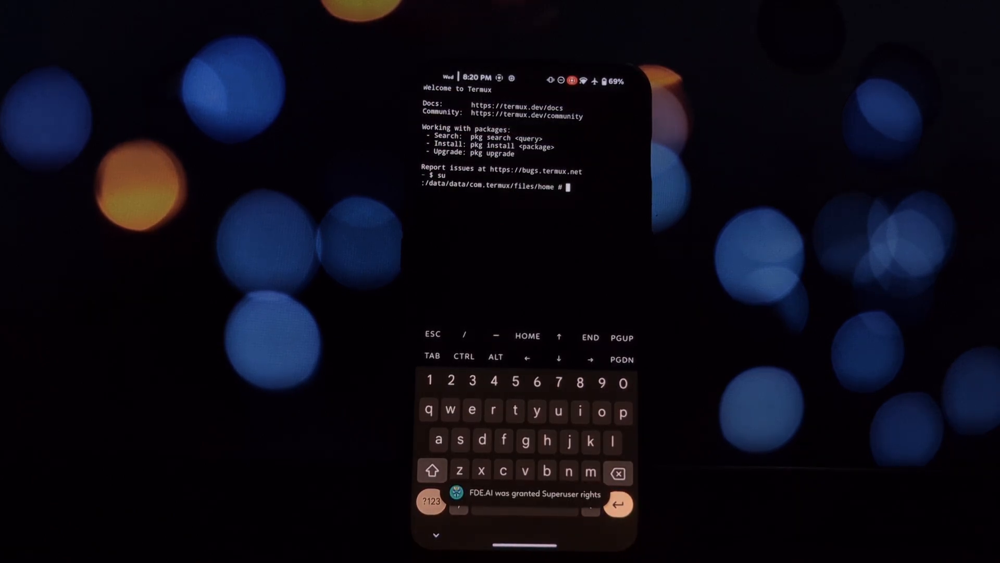
text(lit)
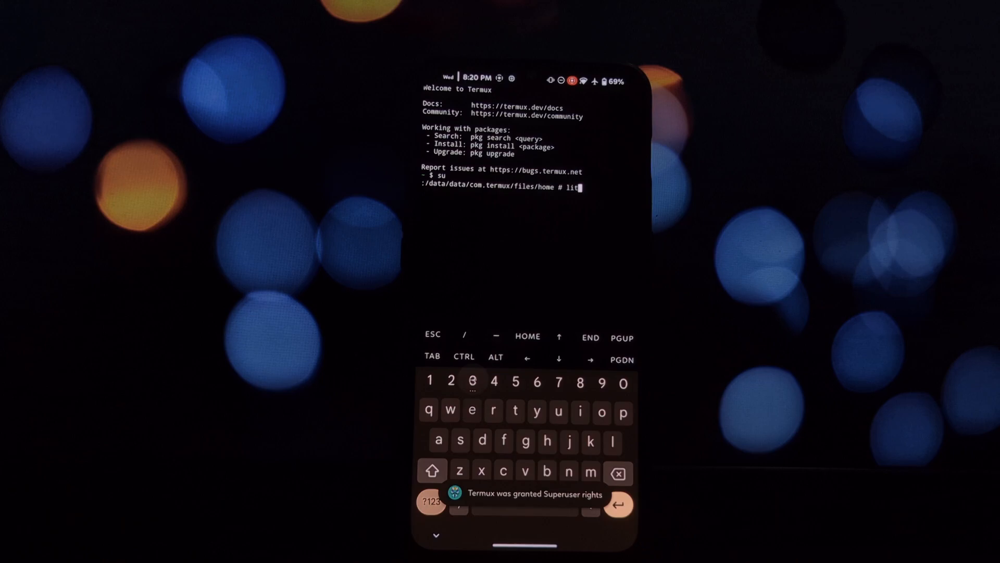
text(egapps)
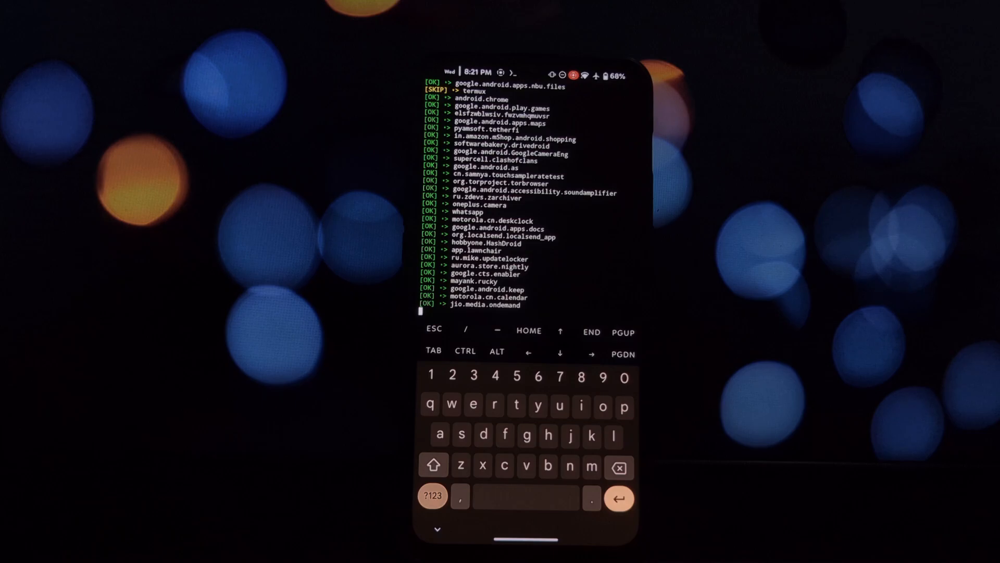
Step: Return to the LiteGapps Controller menu and exit it with option 12 back to the root prompt
scroll(down, 3)
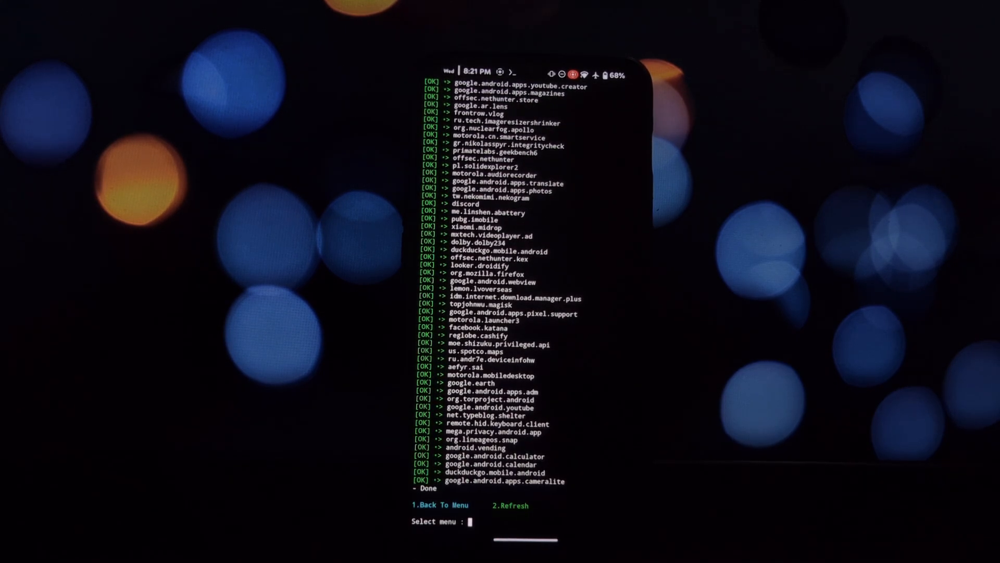
click(470, 521)
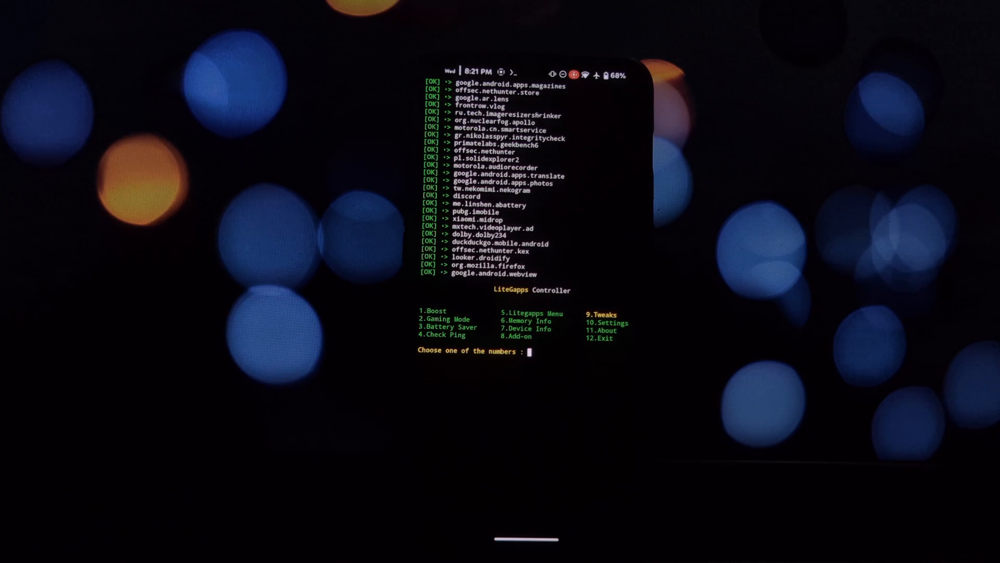
text(12)
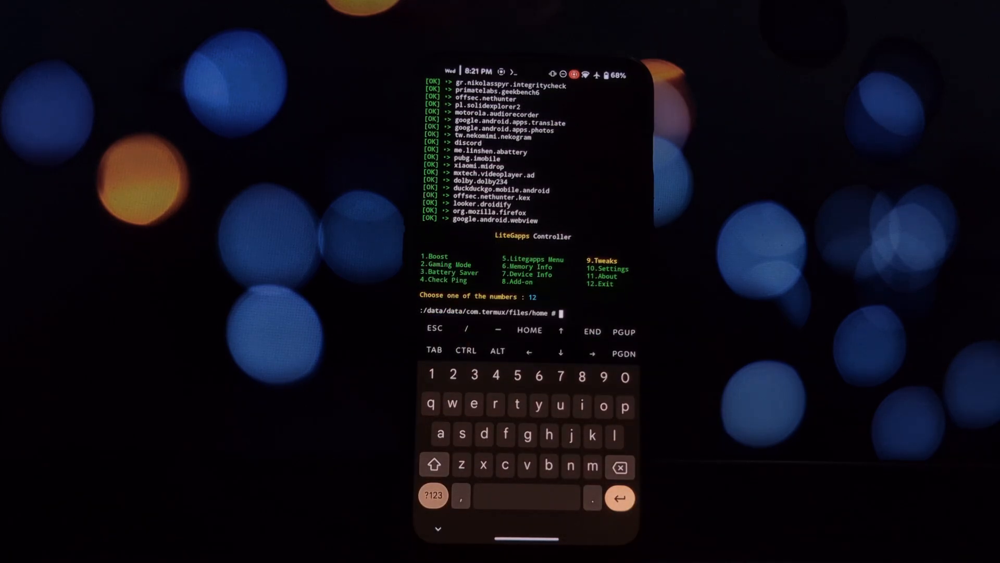